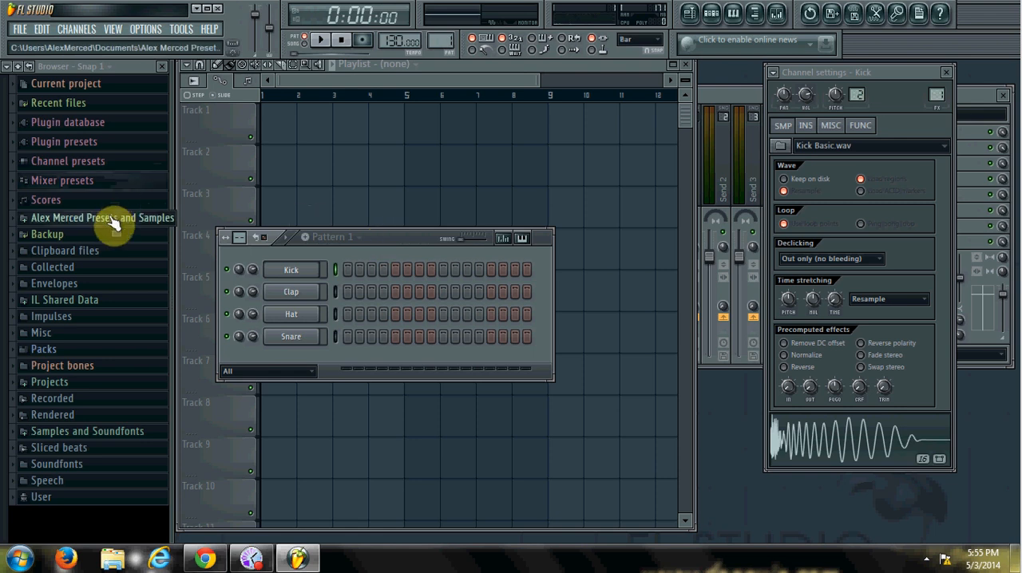
# Load the Nice Synth preset from Alex Merced FMMF Presets into a new channel
pyautogui.click(99, 217)
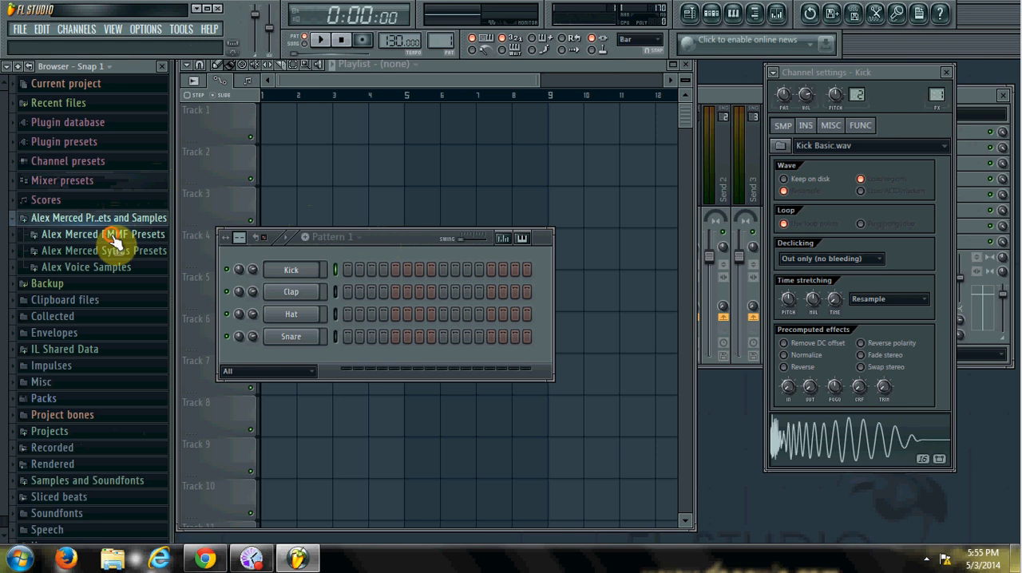
pyautogui.click(102, 233)
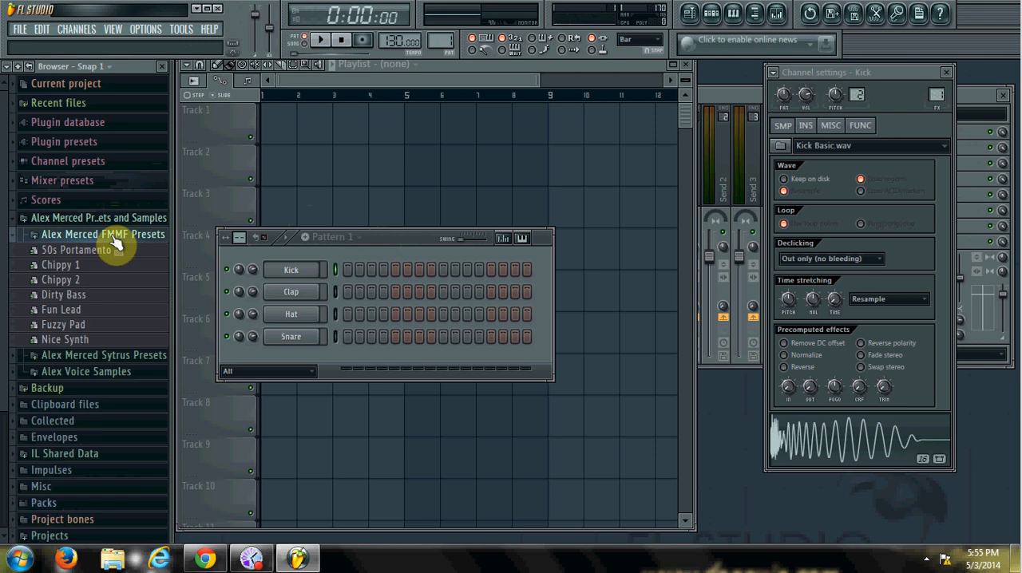
pyautogui.moveTo(115, 265)
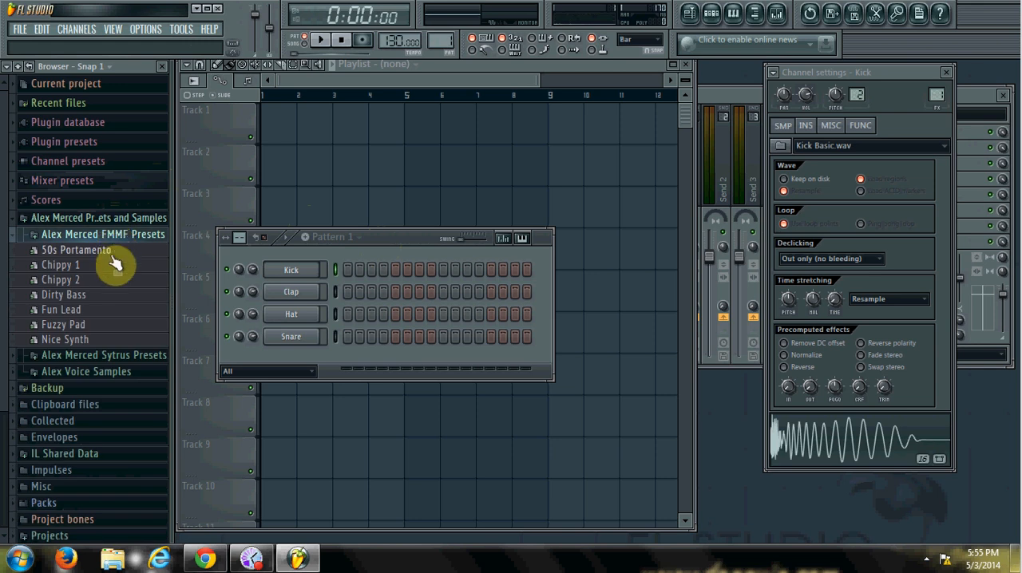
pyautogui.moveTo(89, 330)
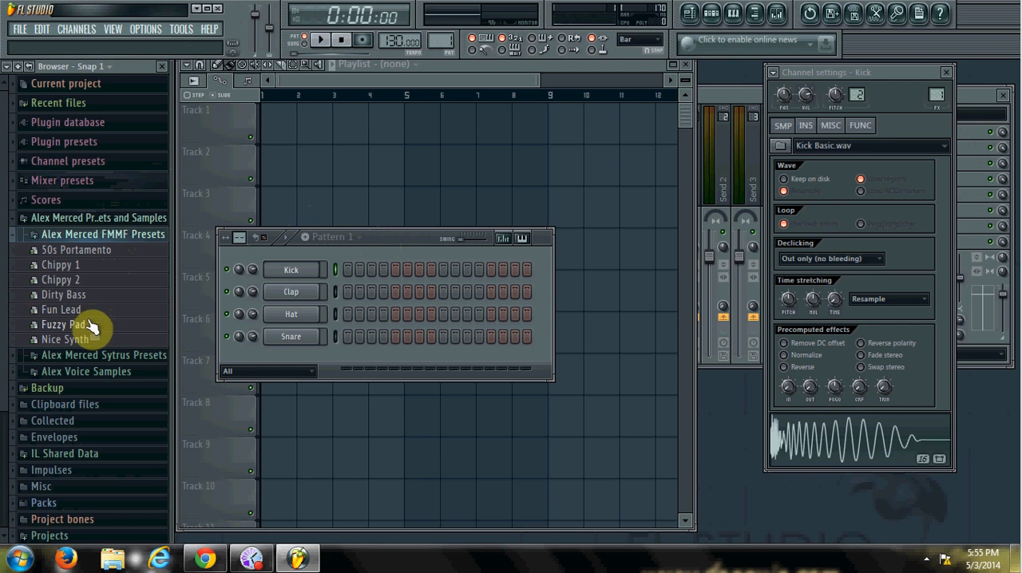
pyautogui.rightClick(64, 340)
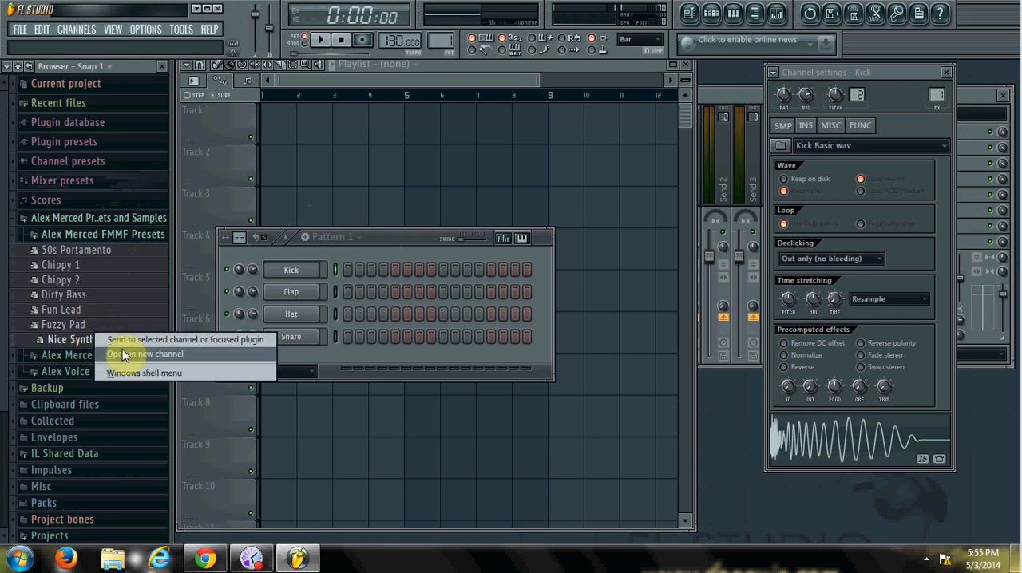
pyautogui.click(147, 353)
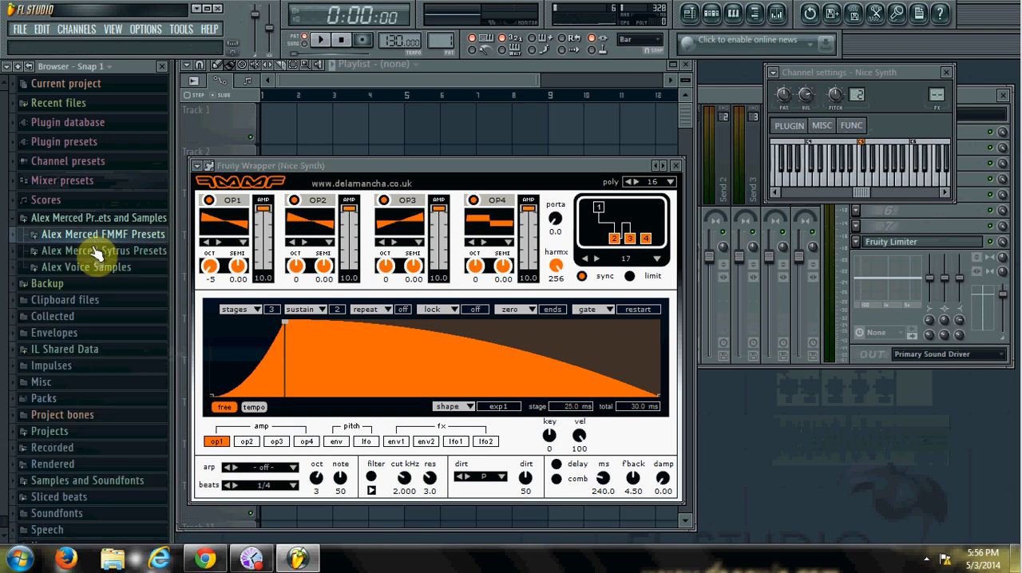
# Add Sytrus presets Dirty Bass, Muffled Growl Bass and Ringy Bass as new channels
pyautogui.click(104, 249)
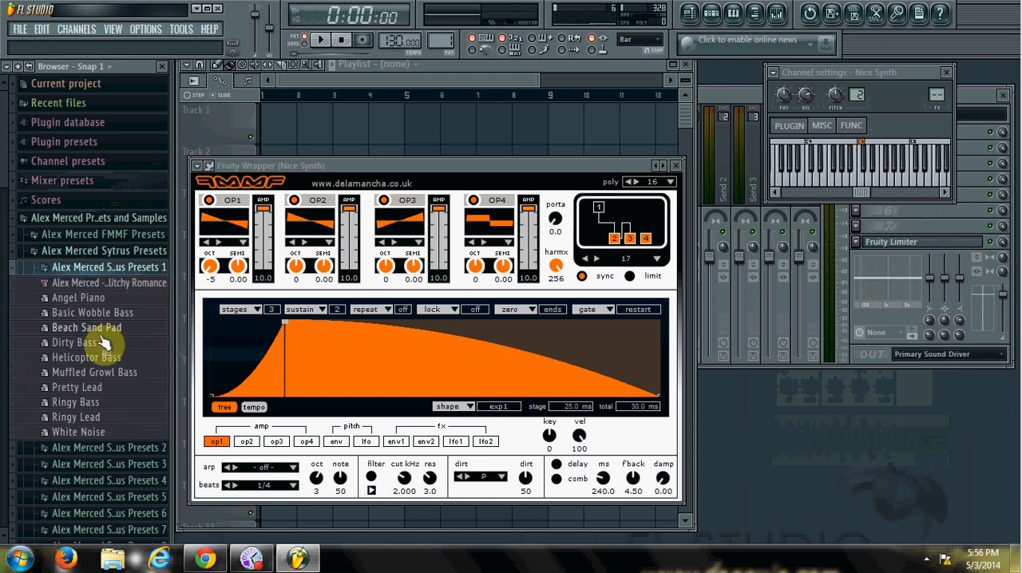
pyautogui.rightClick(72, 342)
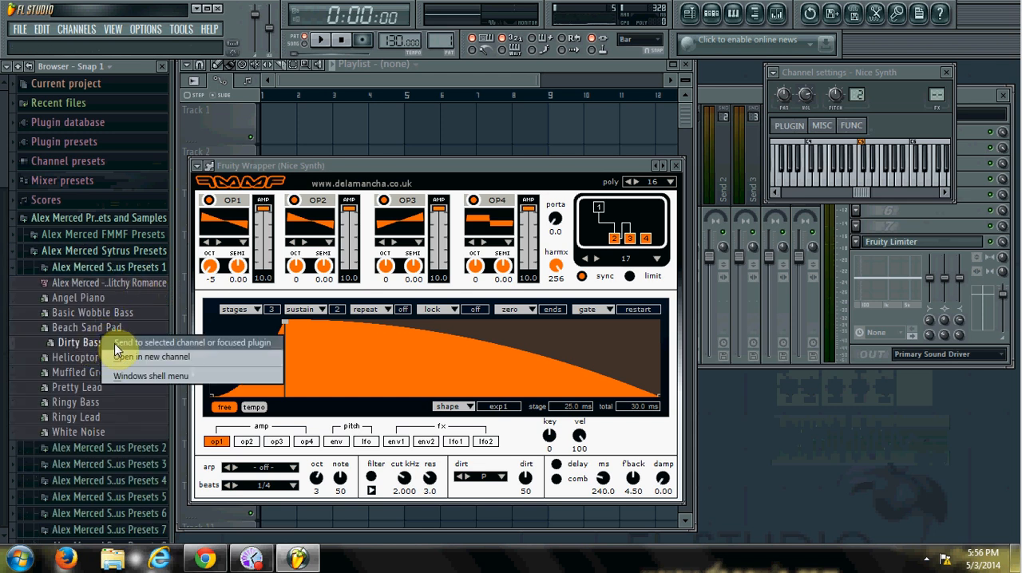
pyautogui.moveTo(132, 361)
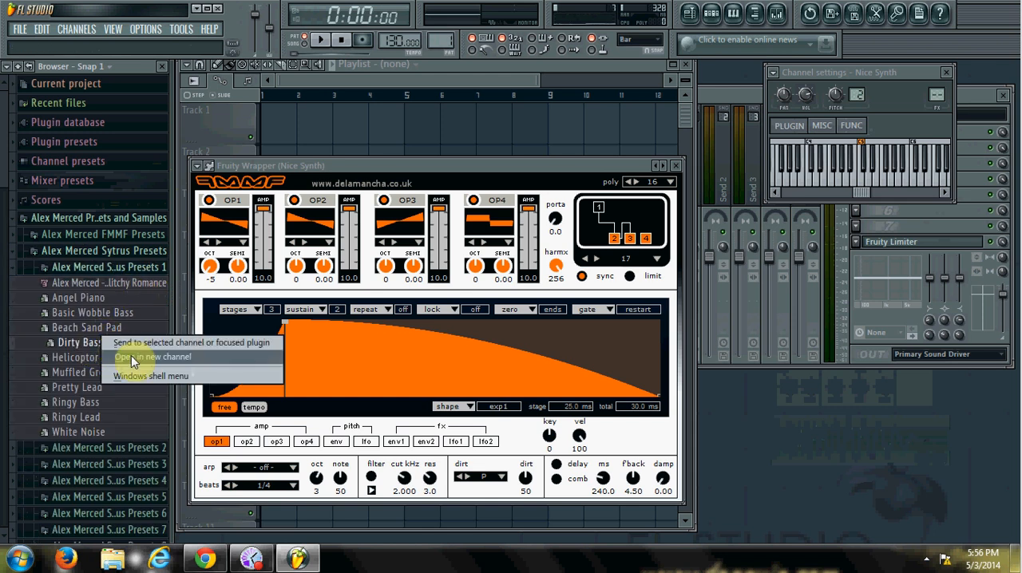
pyautogui.click(159, 358)
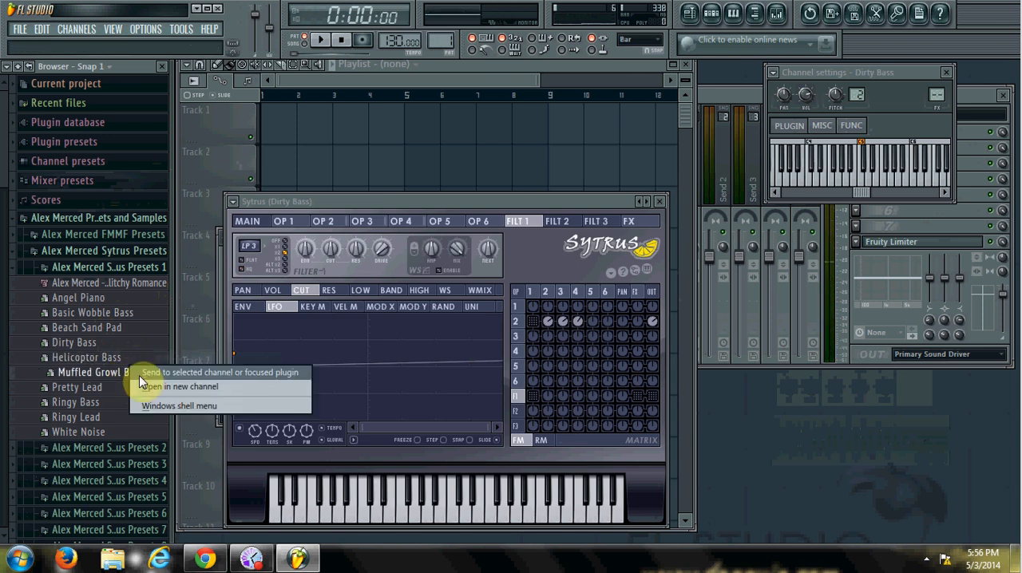
pyautogui.click(160, 386)
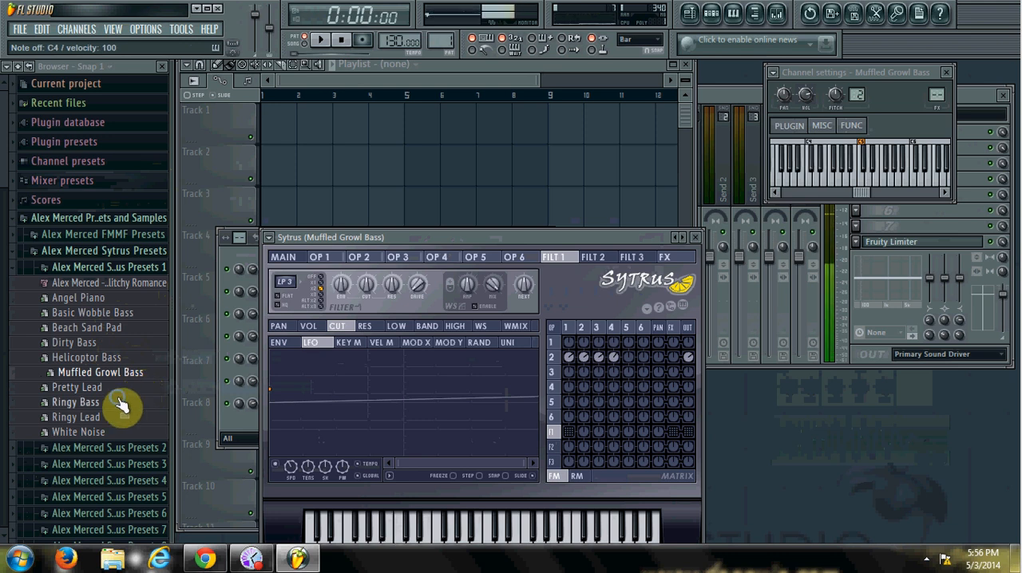
pyautogui.doubleClick(80, 402)
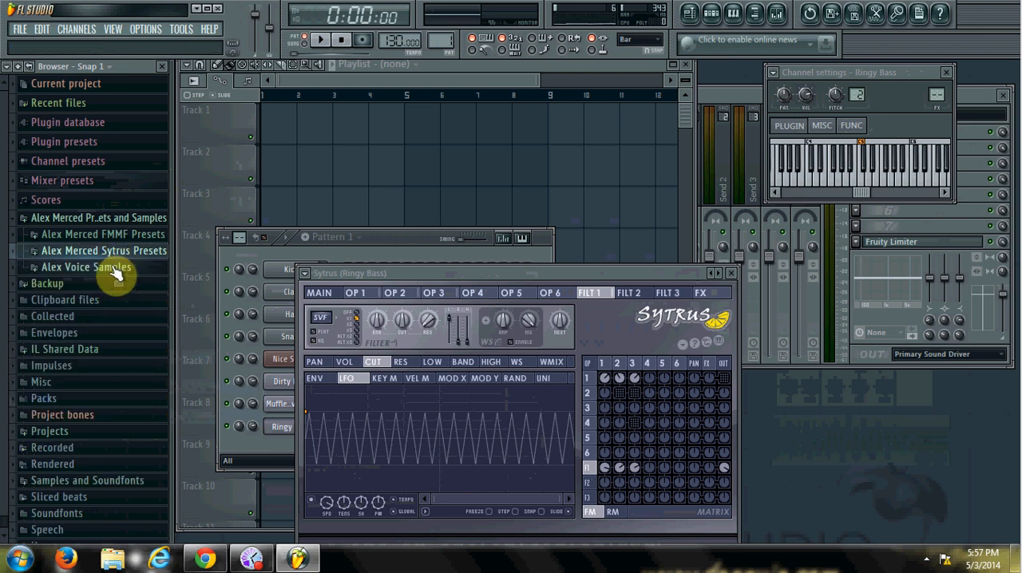
# Audition the Yeah, Rocket Pocket, Rock It and Boom voice samples from Alex Voice Samples
pyautogui.click(86, 267)
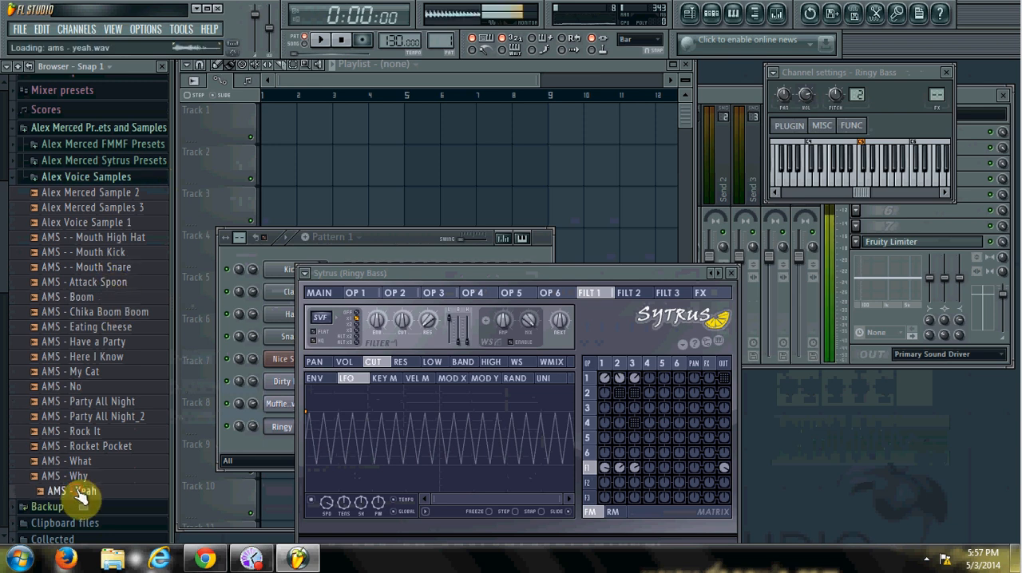
pyautogui.click(67, 476)
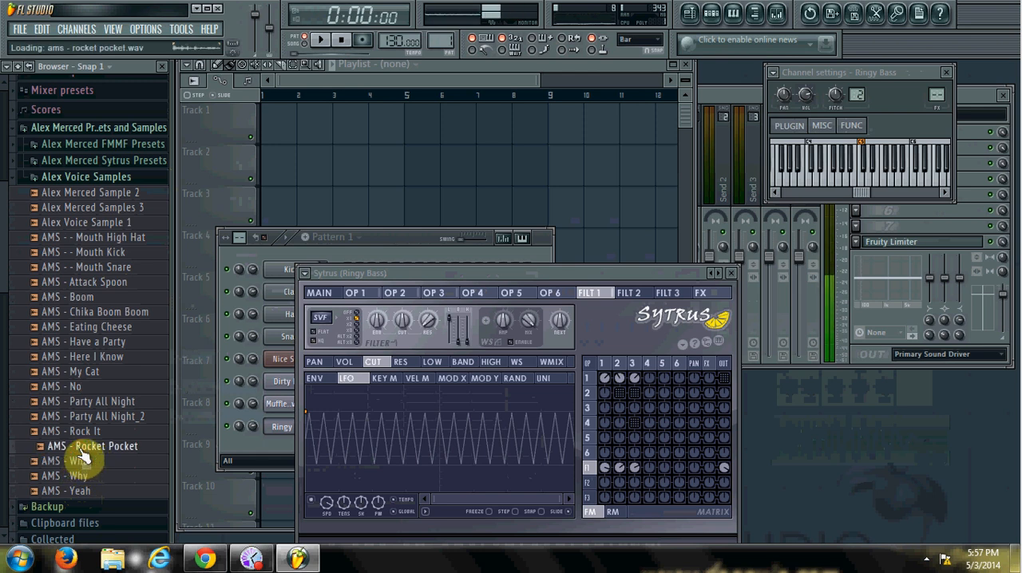
pyautogui.click(73, 431)
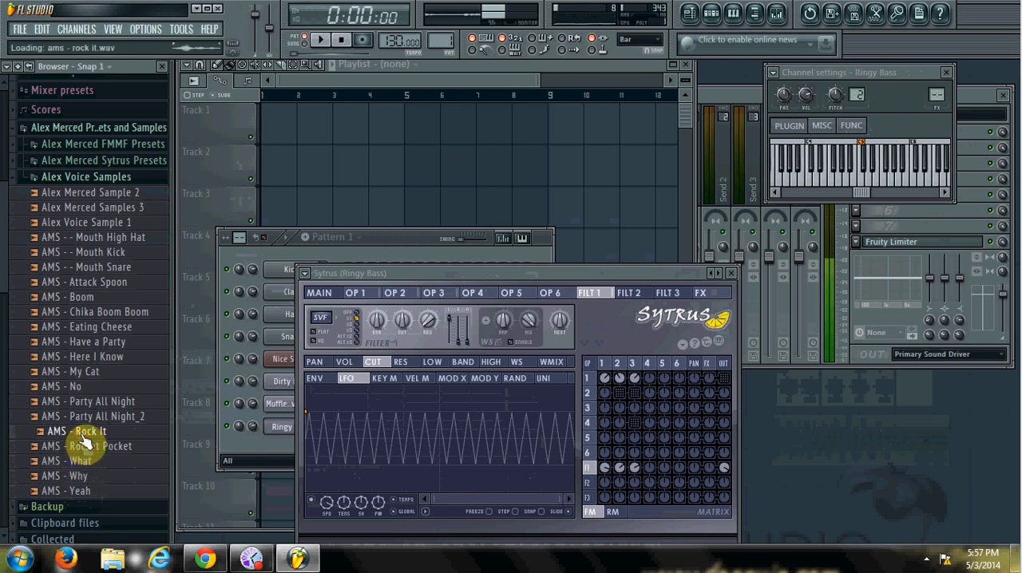
pyautogui.click(99, 416)
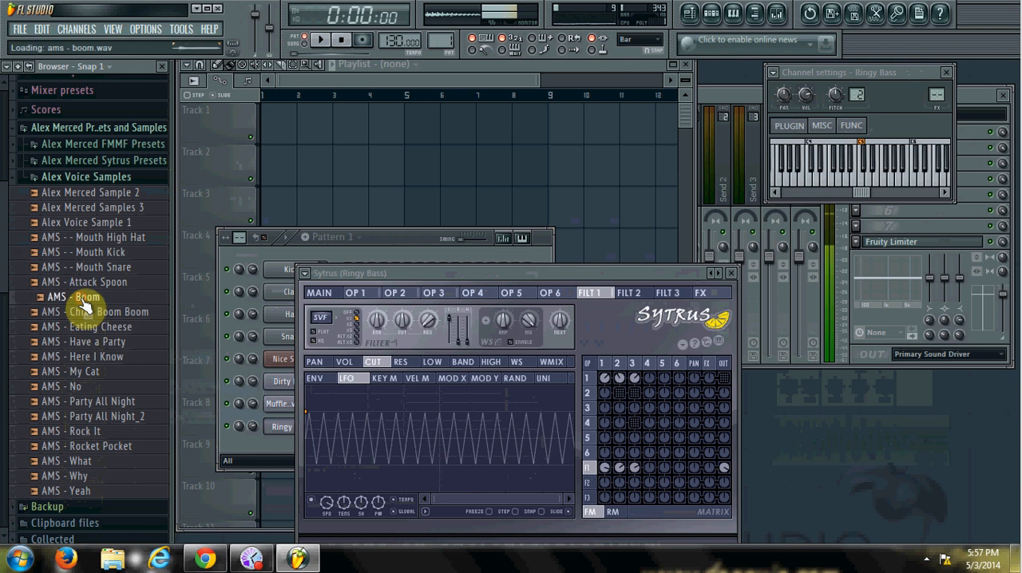
pyautogui.click(93, 281)
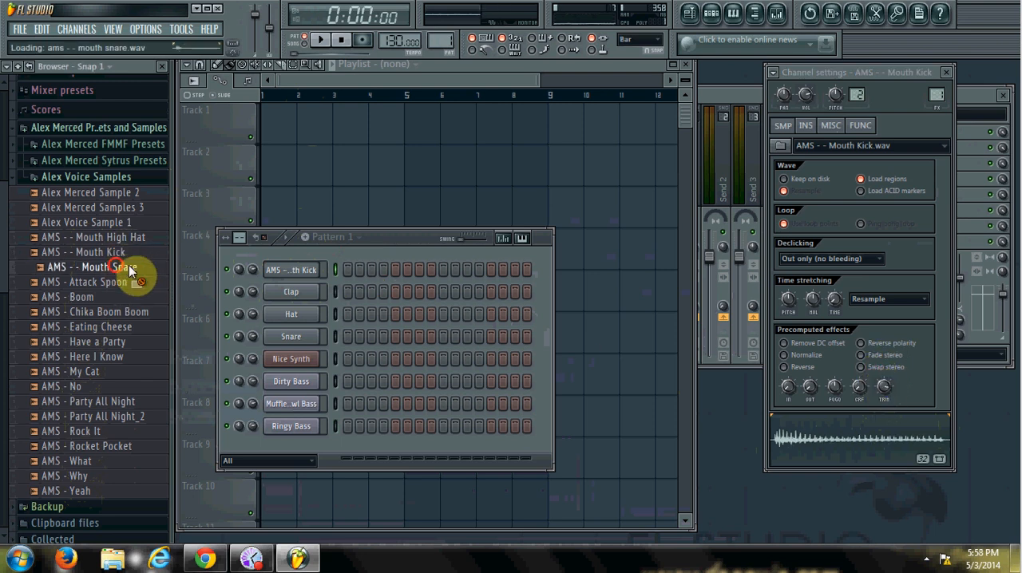
# Put AMS Mouth Snare on the Snare channel and program kick and snare steps in Pattern 1
pyautogui.click(102, 266)
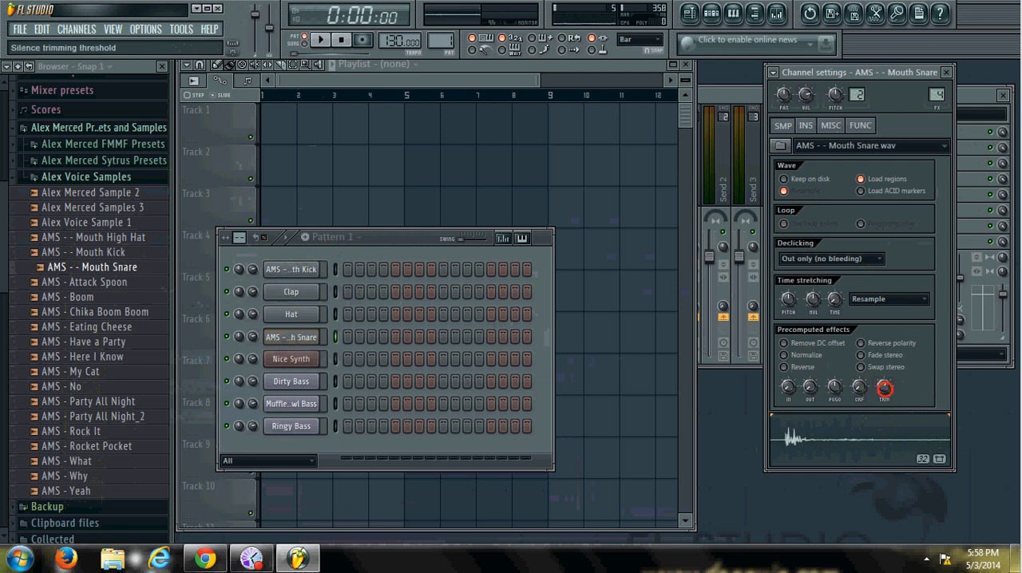
pyautogui.click(345, 269)
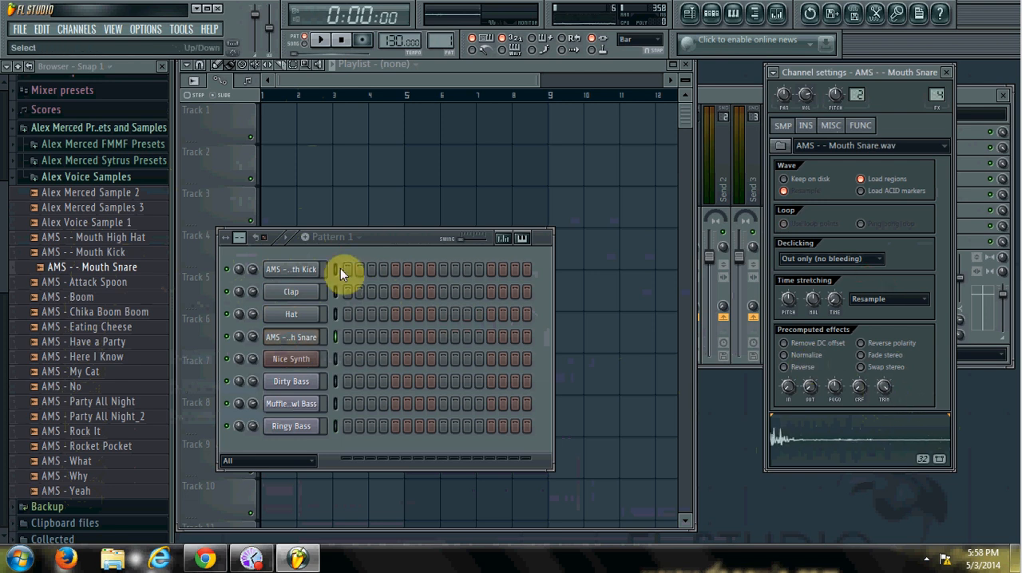
pyautogui.click(396, 337)
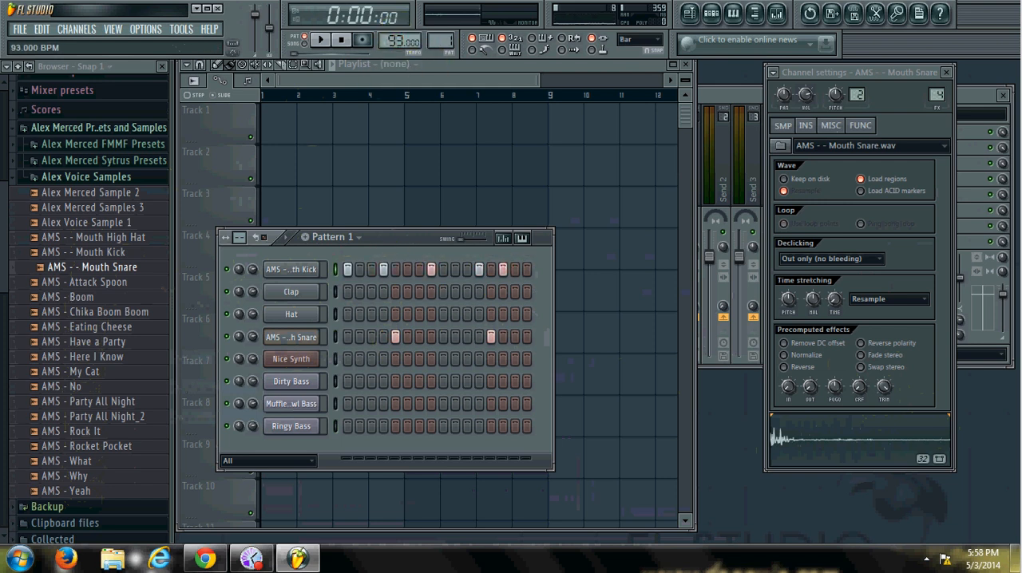
# Play the pattern and add AMS Mouth High Hat as a new channel
pyautogui.click(321, 38)
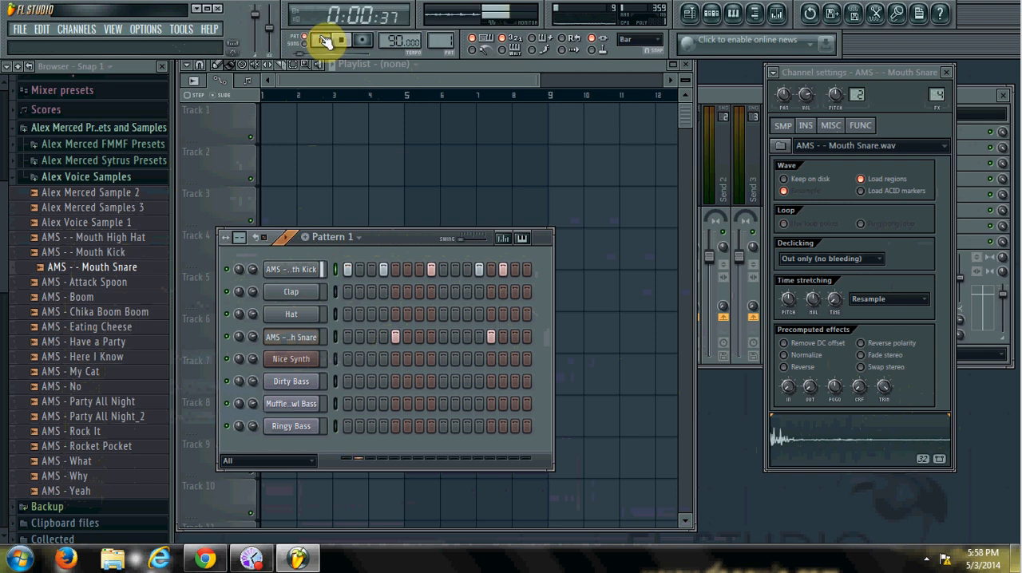
pyautogui.click(320, 39)
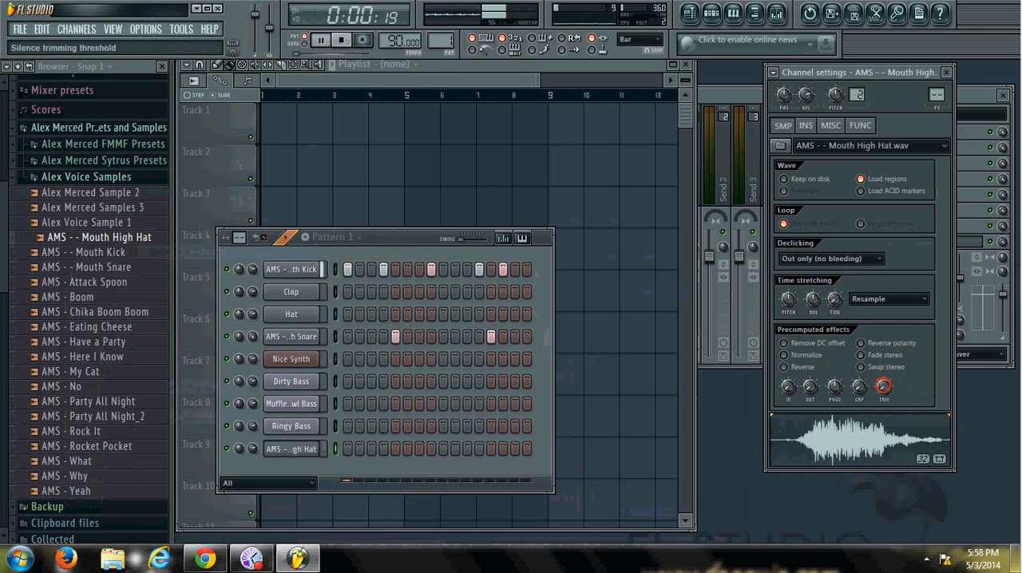
pyautogui.rightClick(294, 449)
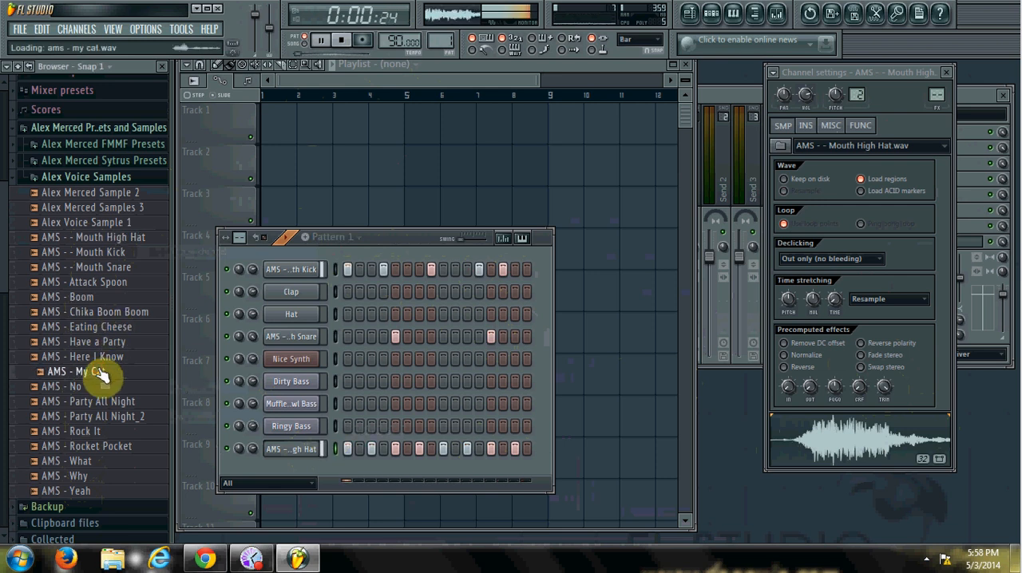
pyautogui.click(94, 401)
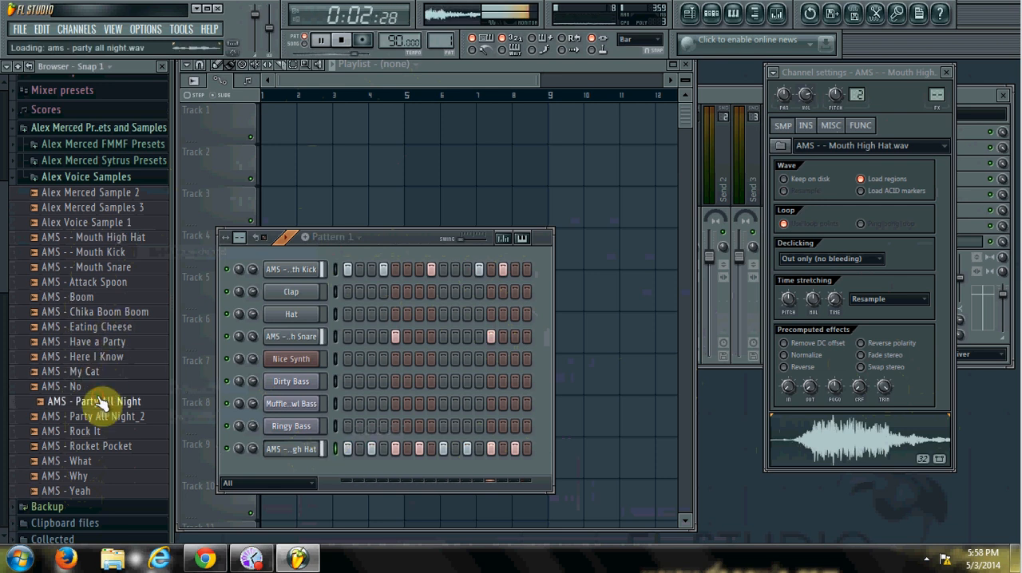